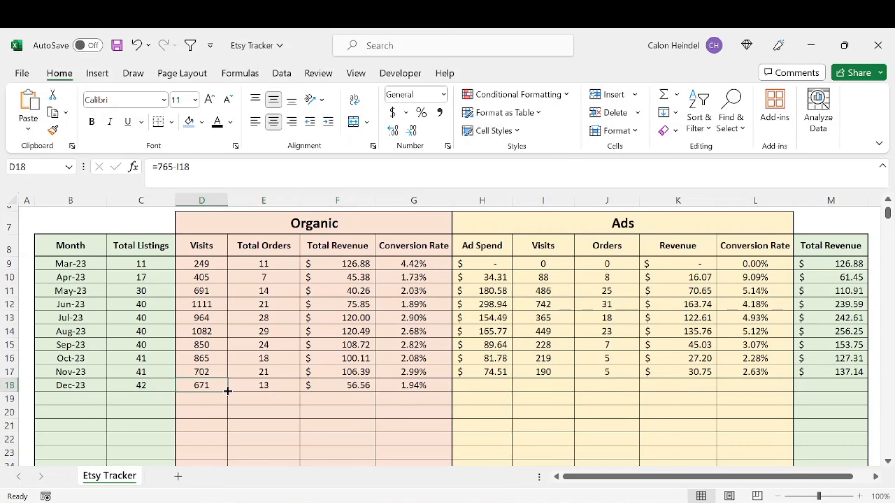
{"action": "mouse_move", "coordinate": [201, 248]}
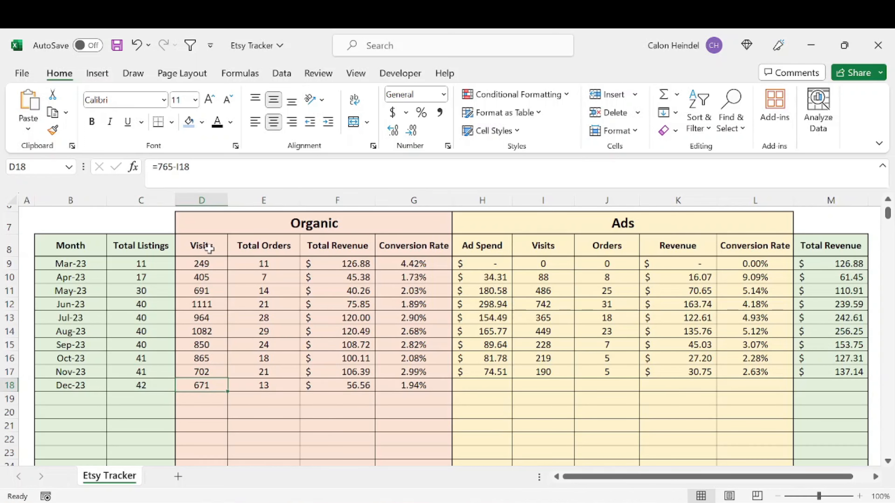
{"action": "mouse_move", "coordinate": [272, 387]}
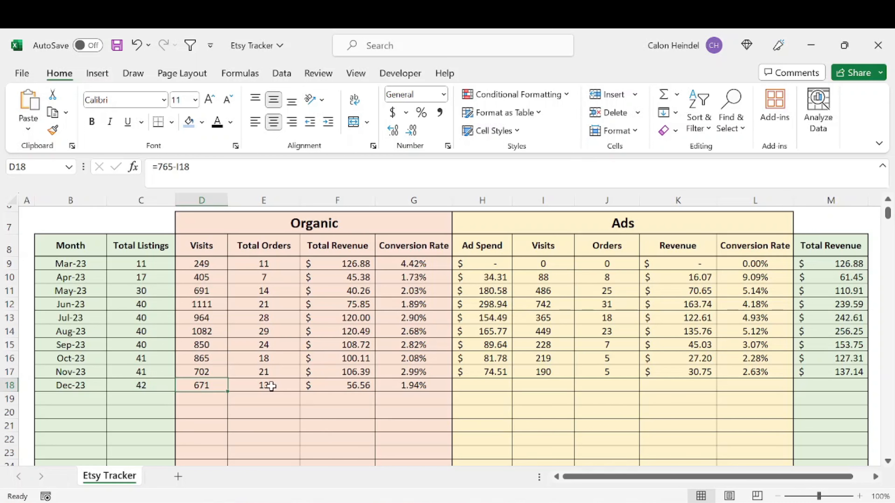
{"action": "mouse_move", "coordinate": [364, 389]}
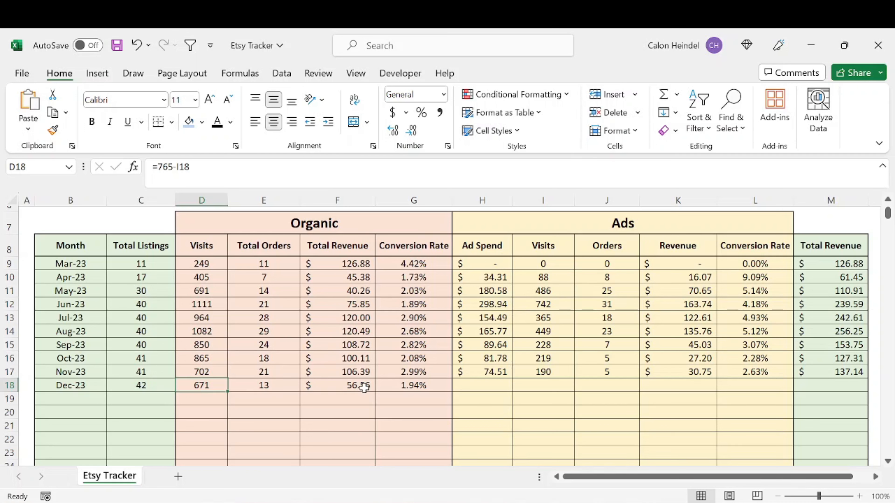
{"action": "mouse_move", "coordinate": [420, 414]}
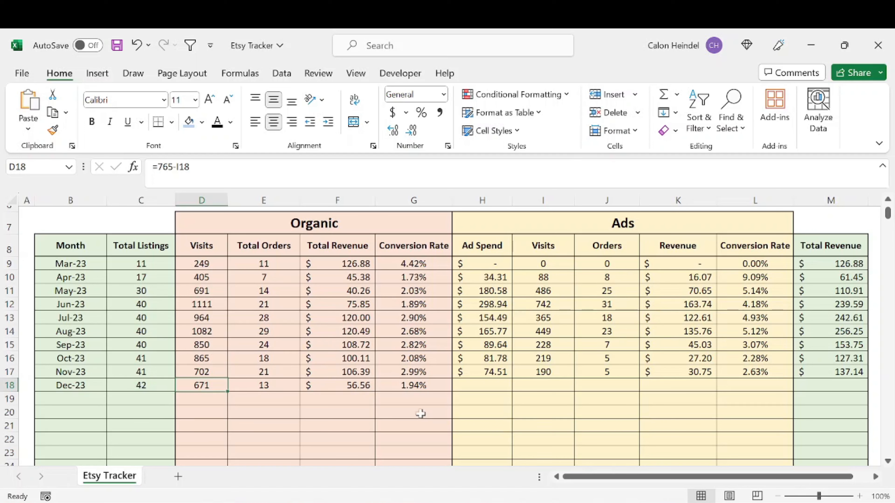
{"action": "mouse_move", "coordinate": [420, 385]}
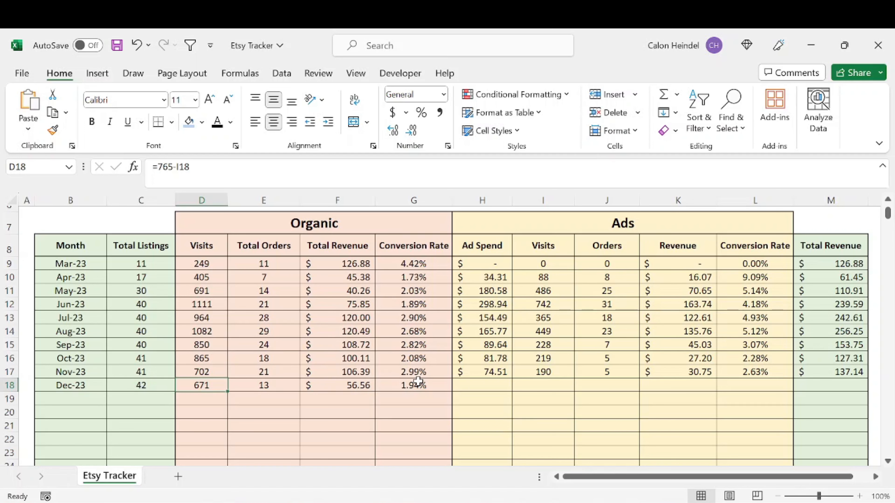
{"action": "mouse_move", "coordinate": [353, 404]}
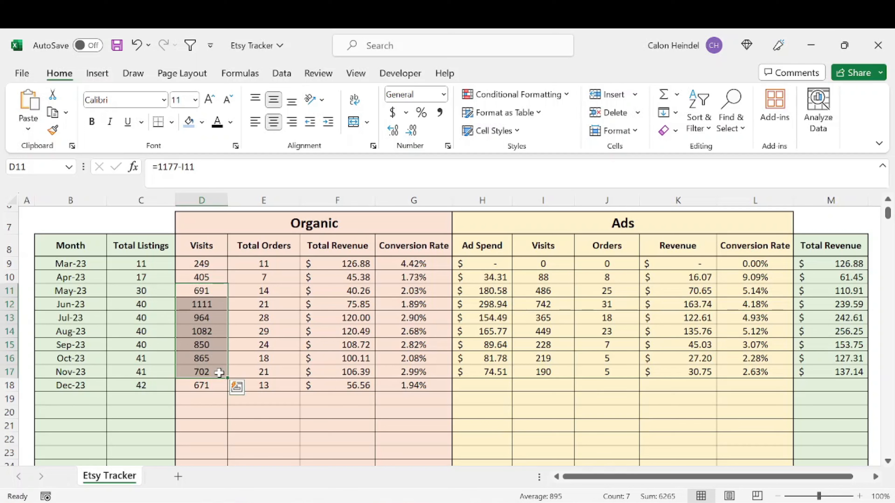
Review the May-23 and Dec-23 organic visits, orders and revenue formulas before entering ad data.
{"action": "left_click", "coordinate": [337, 372]}
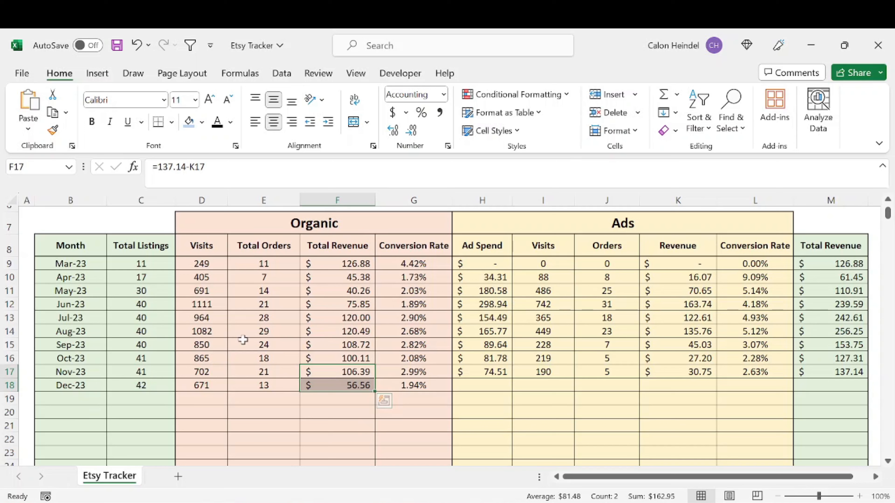
{"action": "left_click", "coordinate": [70, 290]}
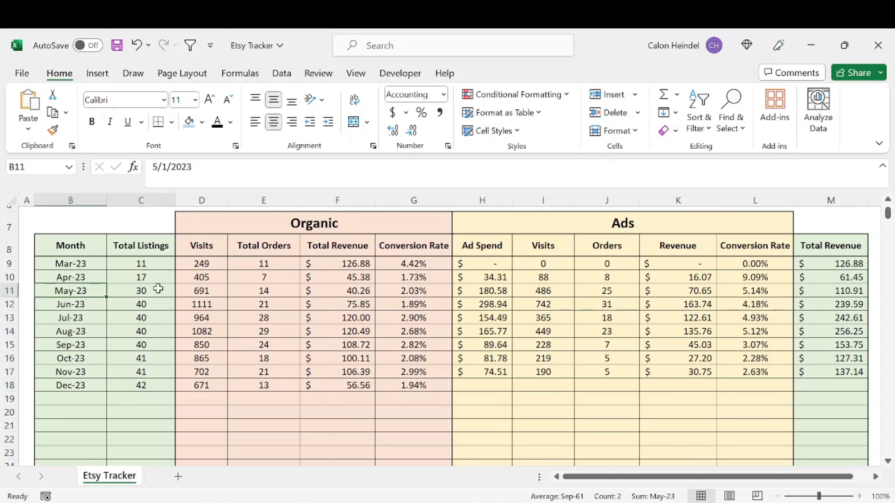
{"action": "left_click", "coordinate": [201, 290]}
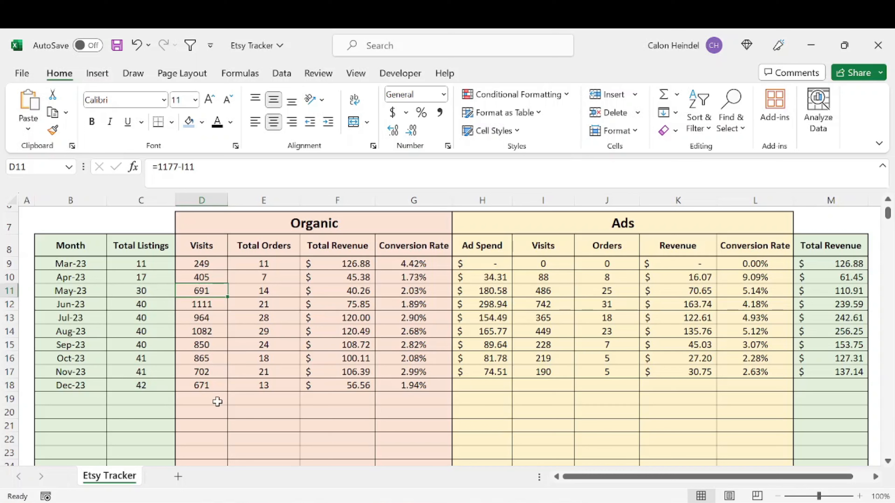
{"action": "mouse_move", "coordinate": [214, 299]}
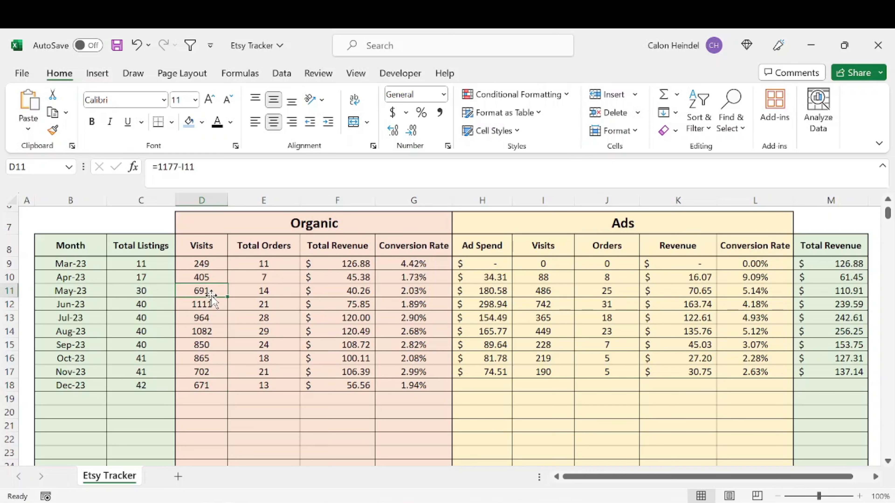
{"action": "left_click", "coordinate": [201, 386]}
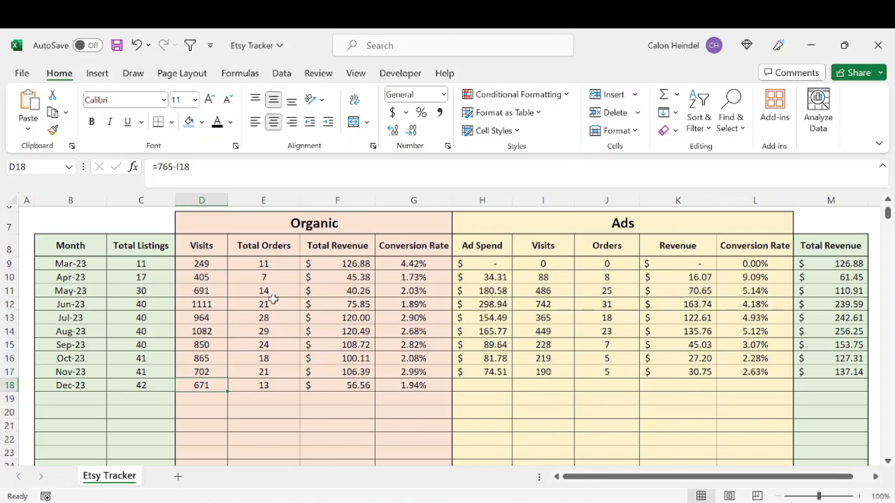
{"action": "left_click", "coordinate": [263, 291]}
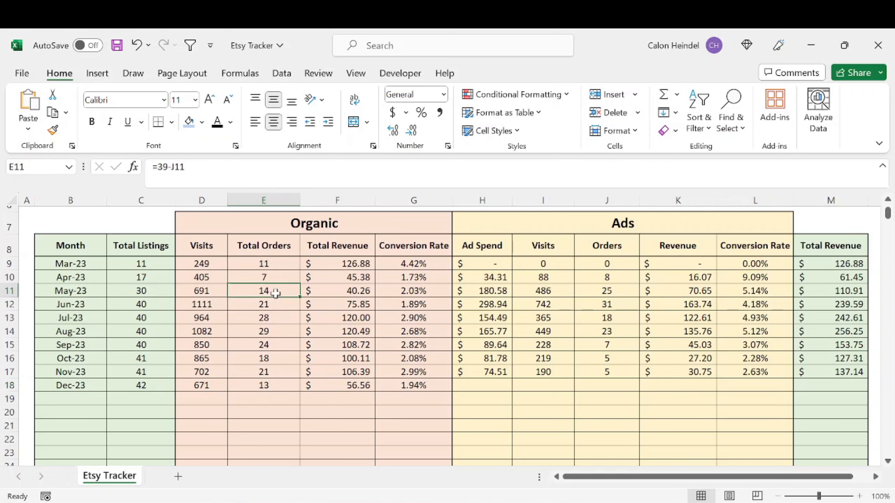
{"action": "left_click", "coordinate": [336, 290]}
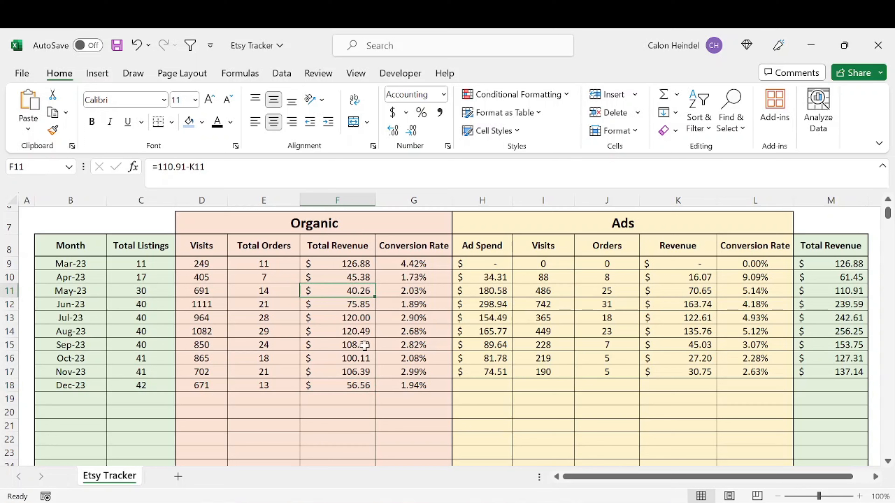
{"action": "left_click", "coordinate": [337, 386]}
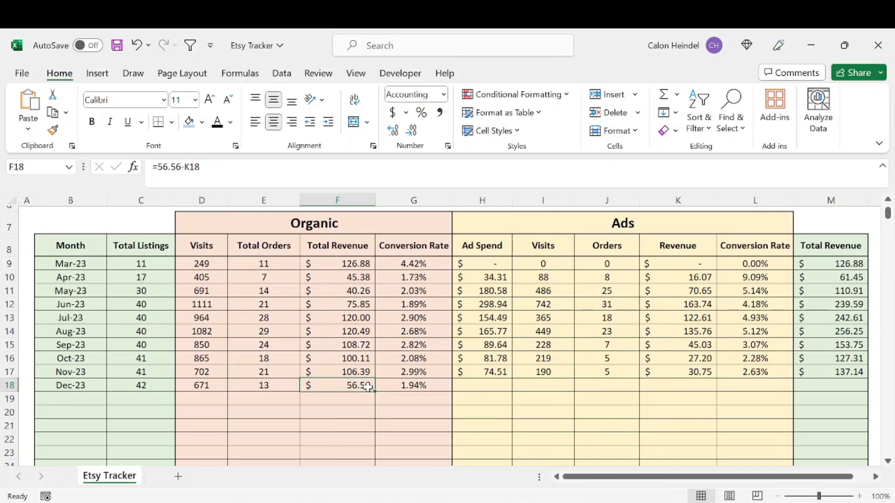
{"action": "mouse_move", "coordinate": [429, 396]}
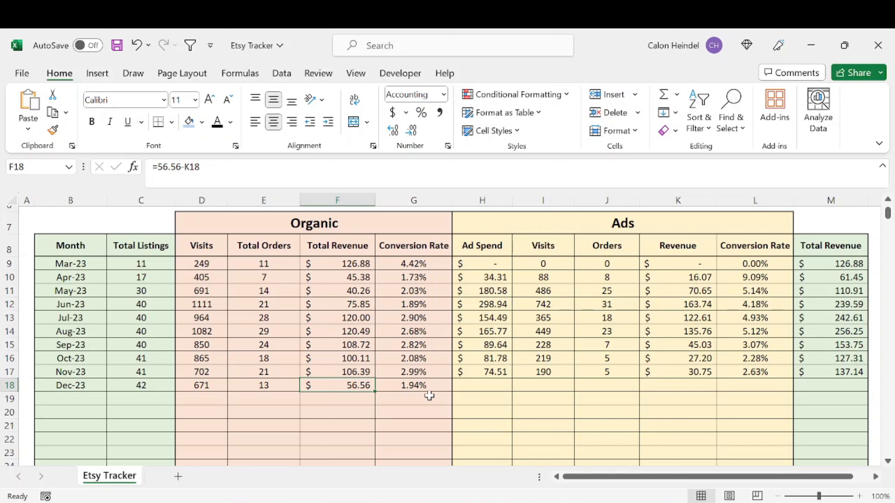
Enter the Dec-23 ad figures: $37.91 spend, 94 visits, 0 orders, 0 revenue, with 0.00% conversion.
{"action": "left_click", "coordinate": [413, 384]}
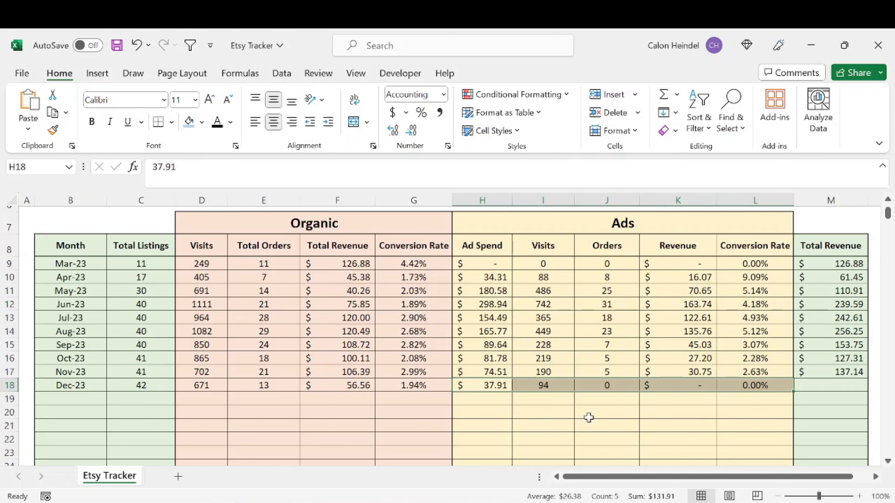
{"action": "left_click", "coordinate": [607, 413]}
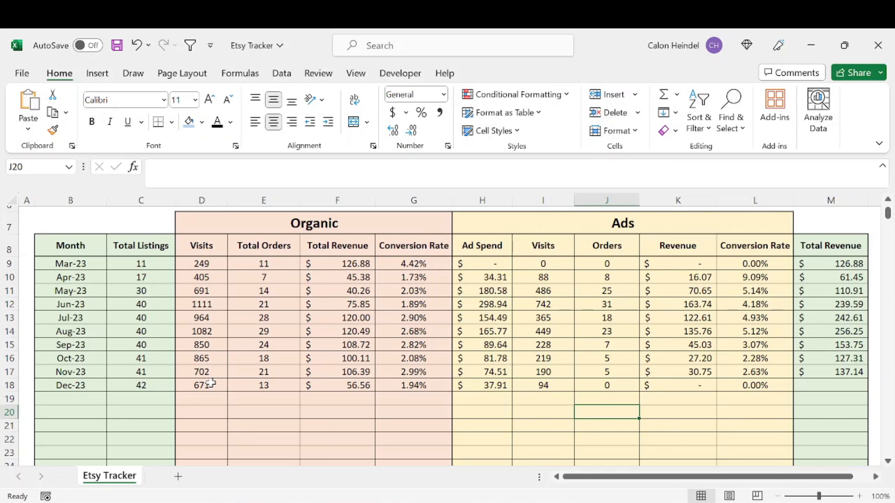
{"action": "left_click", "coordinate": [202, 384]}
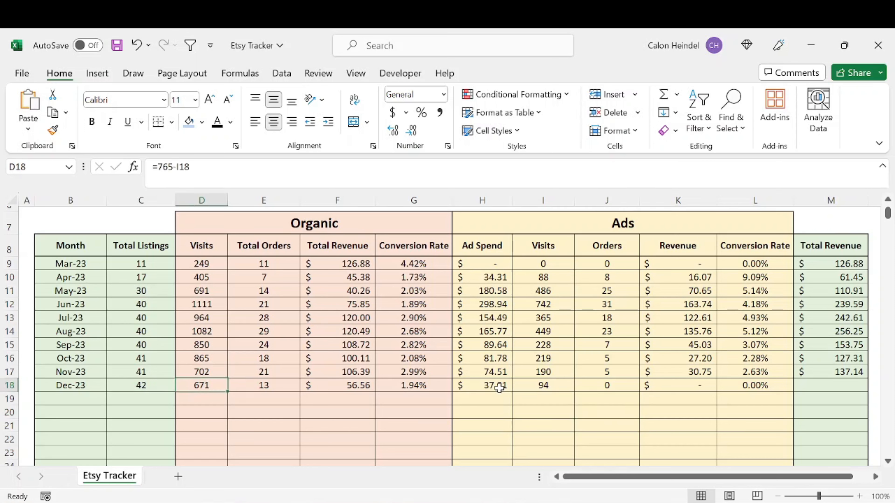
{"action": "left_click", "coordinate": [482, 385]}
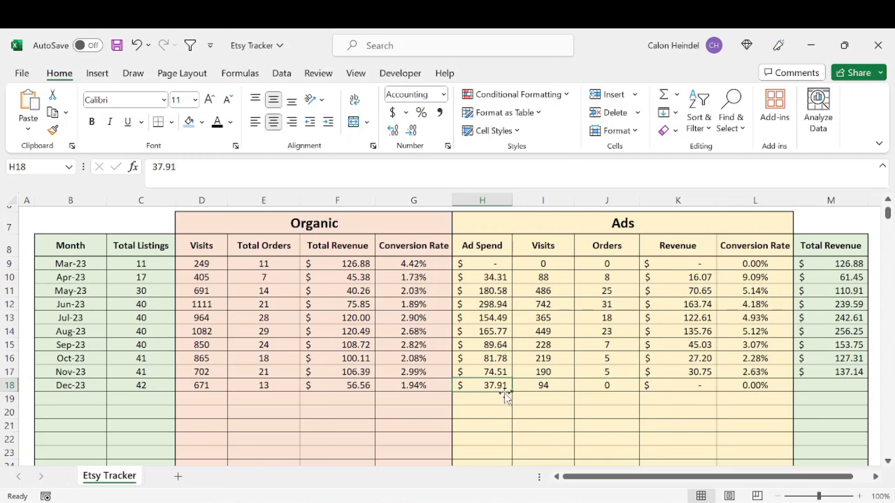
{"action": "mouse_move", "coordinate": [514, 387]}
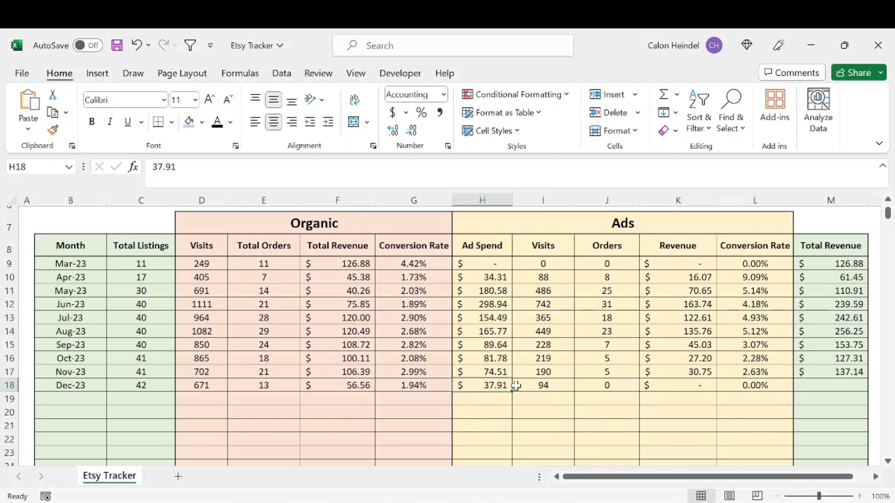
{"action": "left_click", "coordinate": [482, 399]}
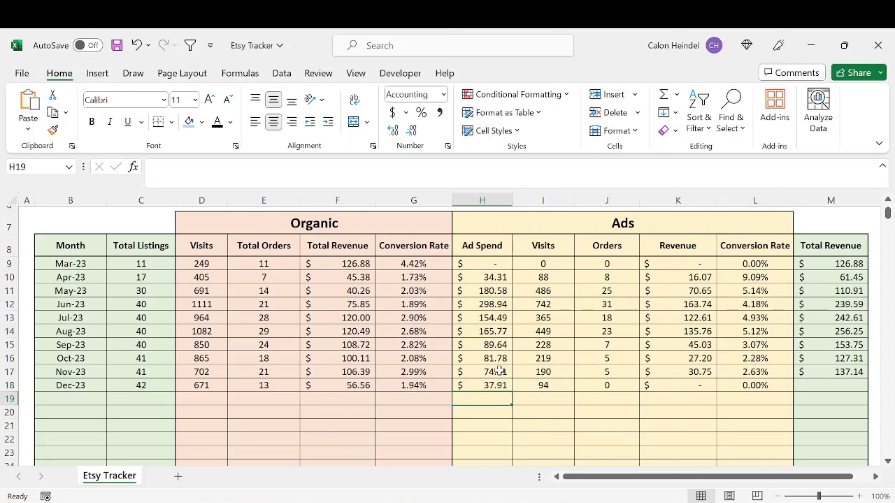
{"action": "mouse_move", "coordinate": [504, 400]}
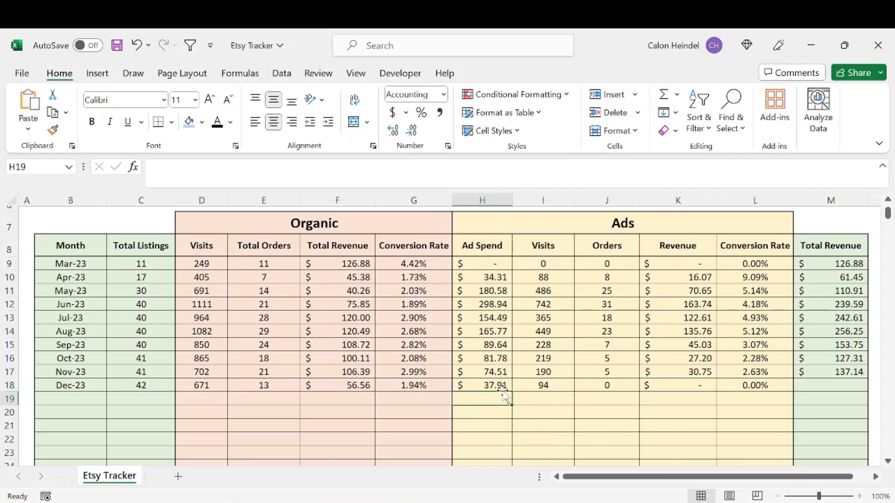
{"action": "mouse_move", "coordinate": [578, 389]}
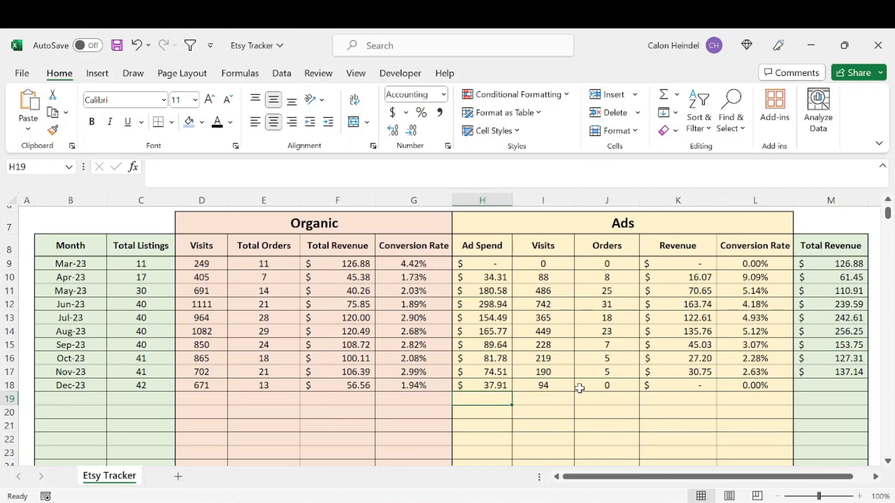
{"action": "mouse_move", "coordinate": [556, 386]}
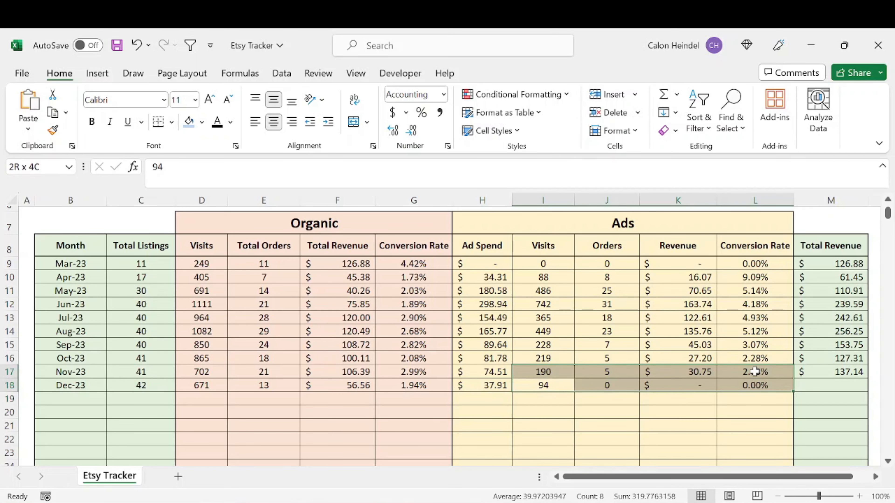
Verify the Dec-23 ad visits, orders and revenue, then extend the Total Revenue formula to show $56.56.
{"action": "left_click", "coordinate": [543, 385]}
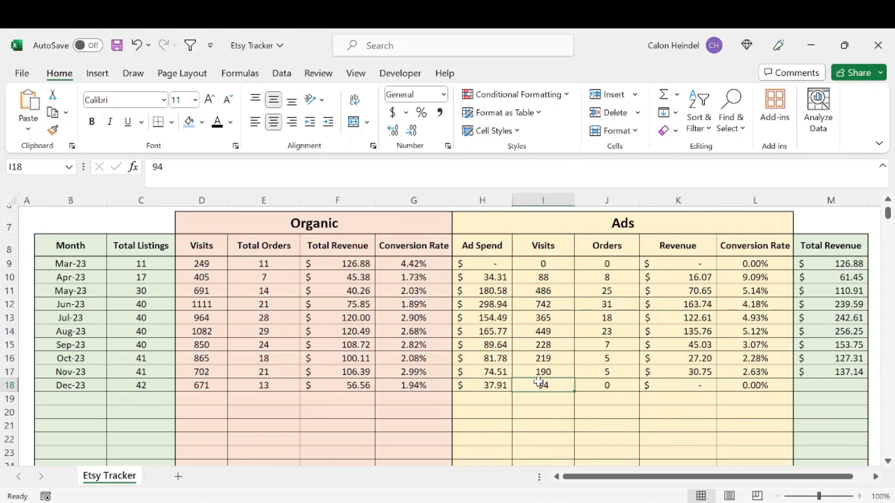
{"action": "left_click", "coordinate": [606, 384]}
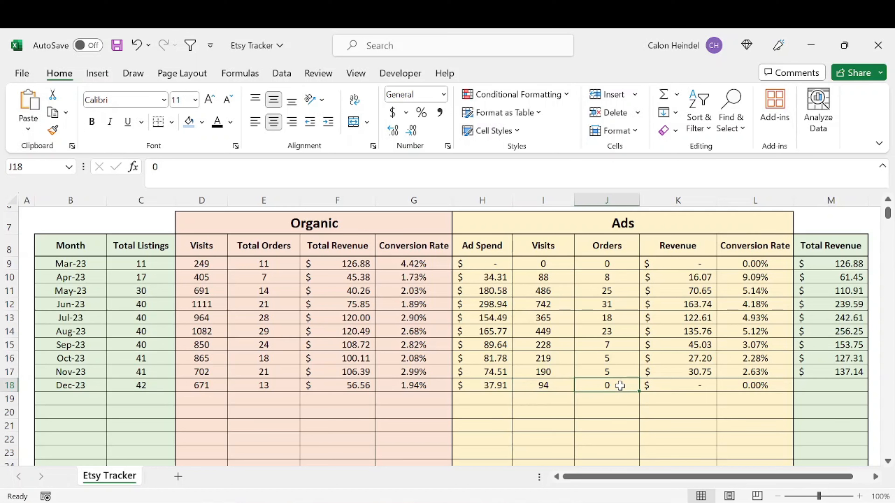
{"action": "left_click", "coordinate": [679, 385]}
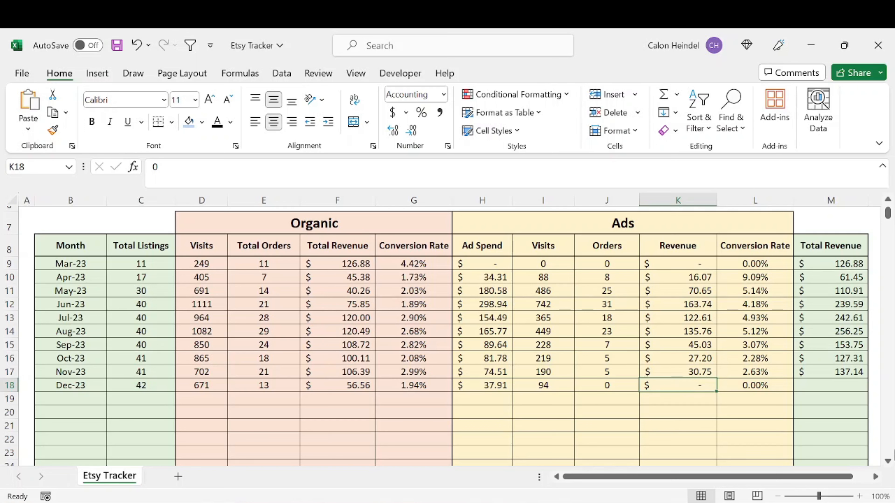
{"action": "left_click", "coordinate": [831, 386]}
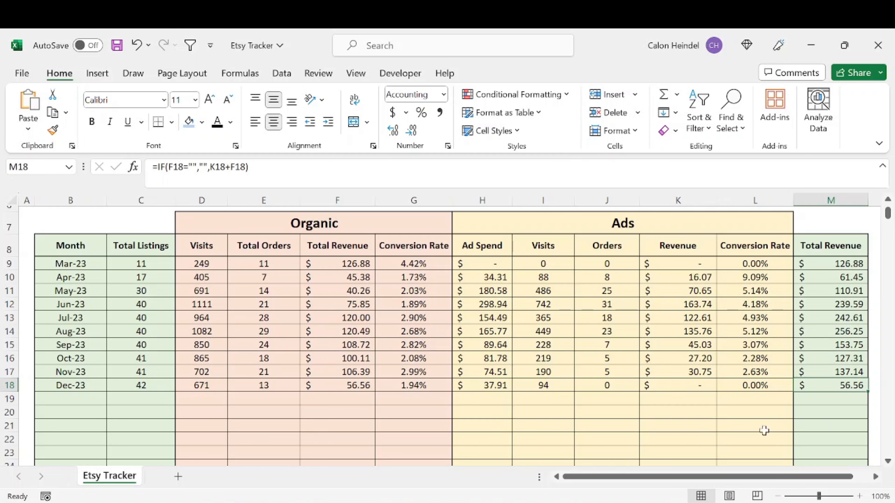
{"action": "mouse_move", "coordinate": [371, 386]}
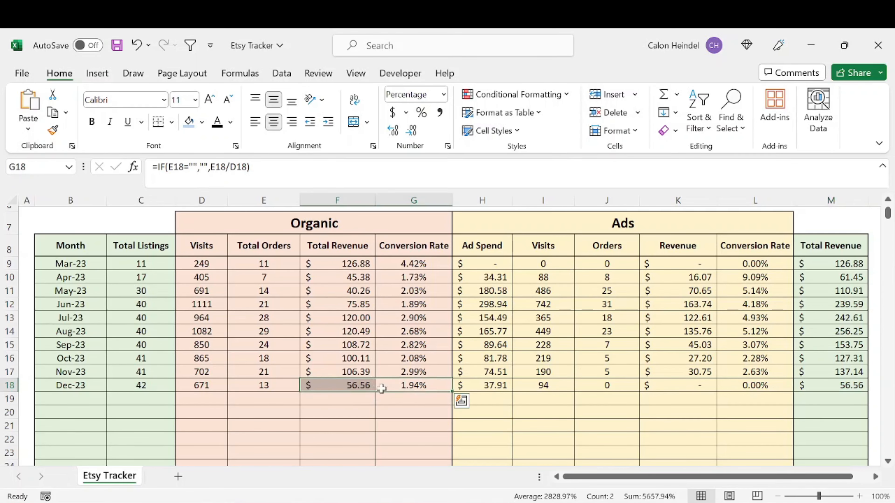
{"action": "scroll", "scroll_direction": "up", "scroll_amount": 3}
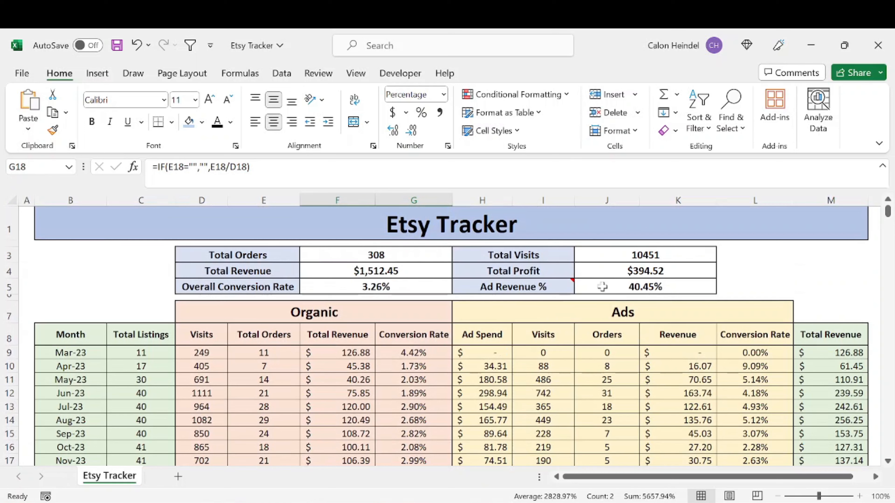
{"action": "left_click", "coordinate": [376, 255]}
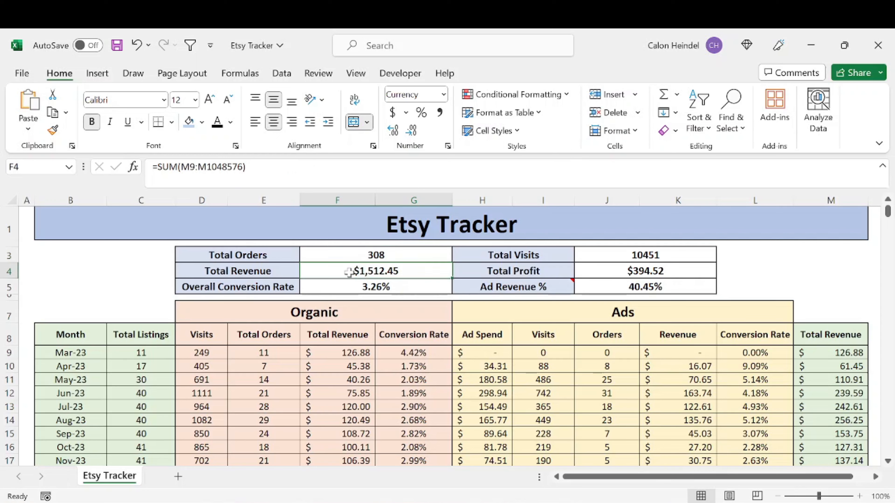
{"action": "mouse_move", "coordinate": [434, 284]}
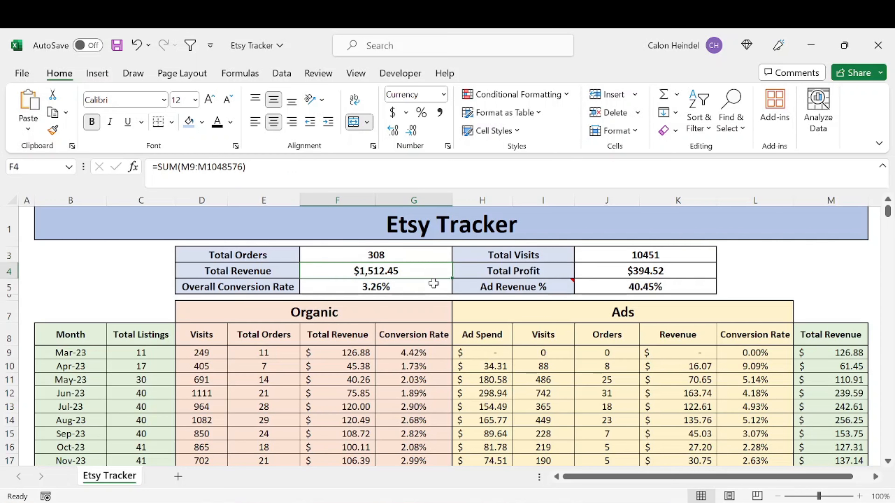
{"action": "left_click", "coordinate": [376, 287]}
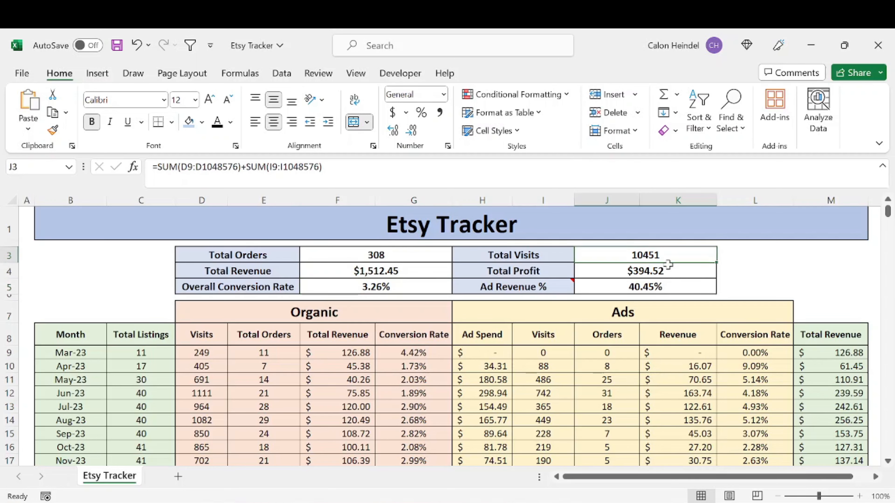
{"action": "mouse_move", "coordinate": [664, 296]}
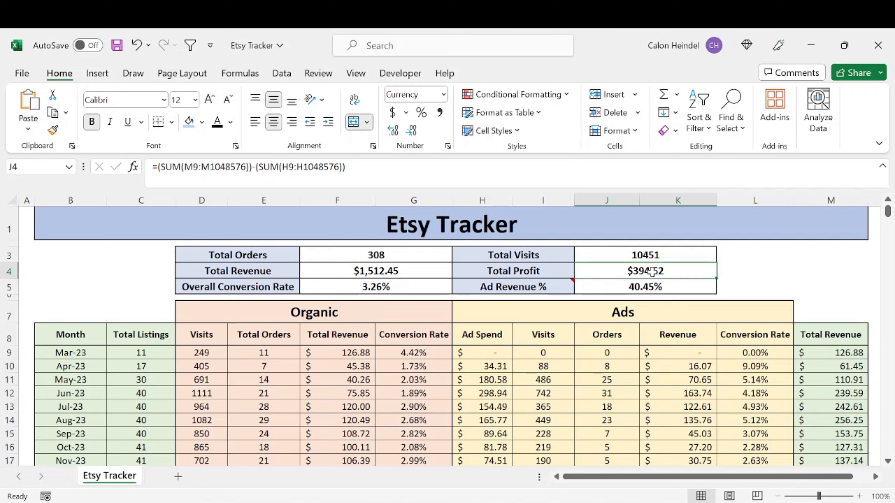
{"action": "mouse_move", "coordinate": [751, 270]}
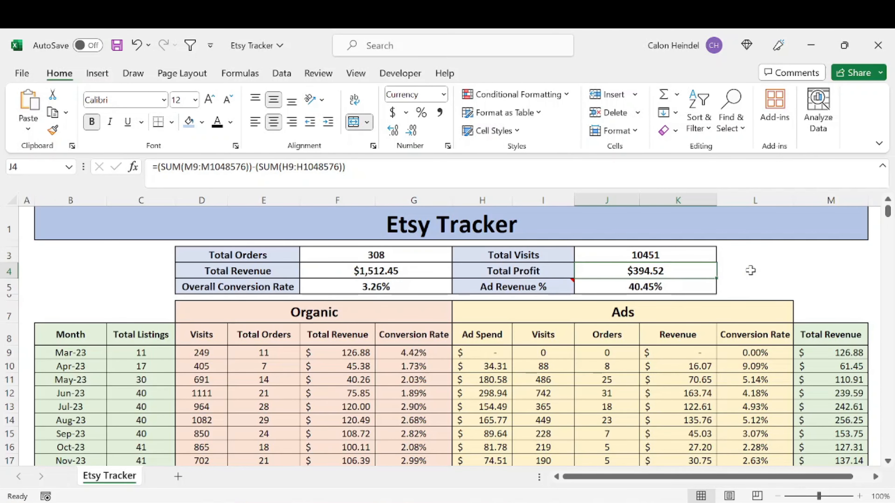
{"action": "left_click", "coordinate": [755, 271]}
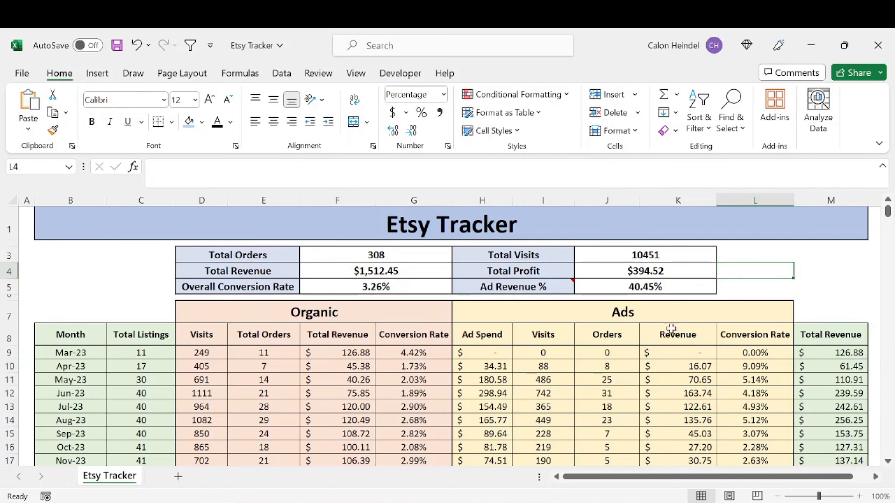
{"action": "scroll", "scroll_direction": "down", "scroll_amount": 3}
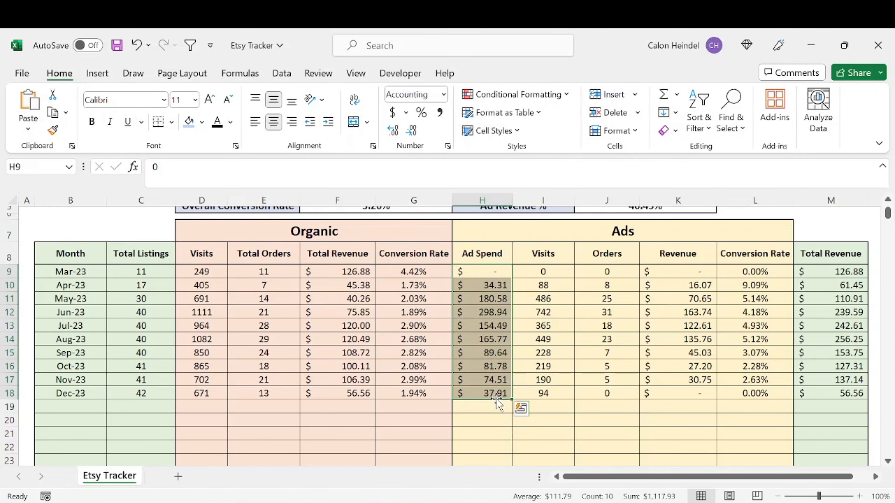
{"action": "mouse_move", "coordinate": [625, 337]}
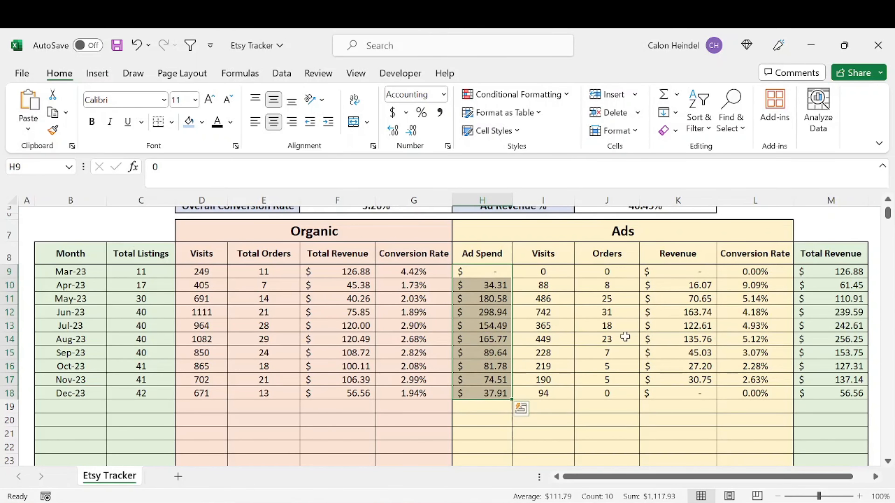
{"action": "mouse_move", "coordinate": [791, 331]}
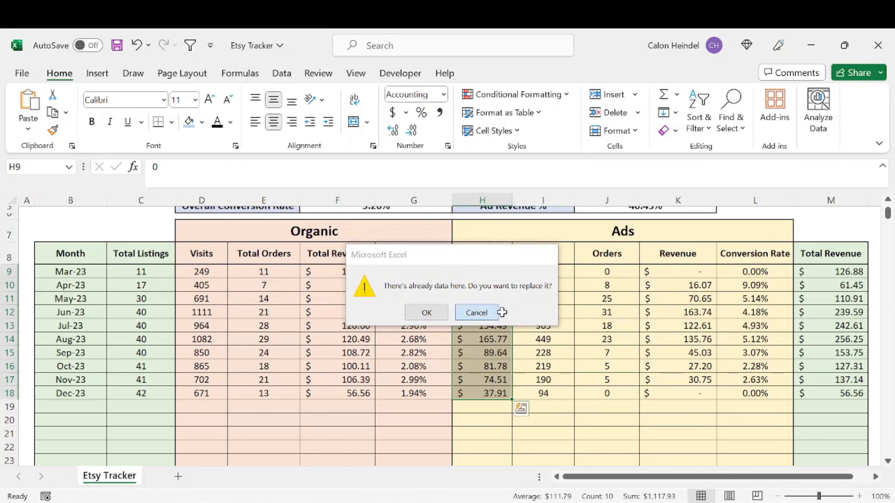
{"action": "left_click", "coordinate": [425, 313]}
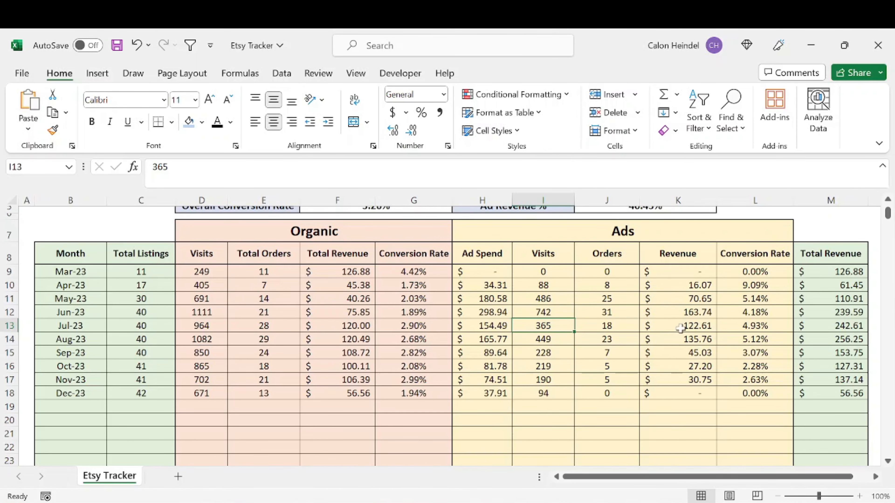
{"action": "mouse_move", "coordinate": [645, 405]}
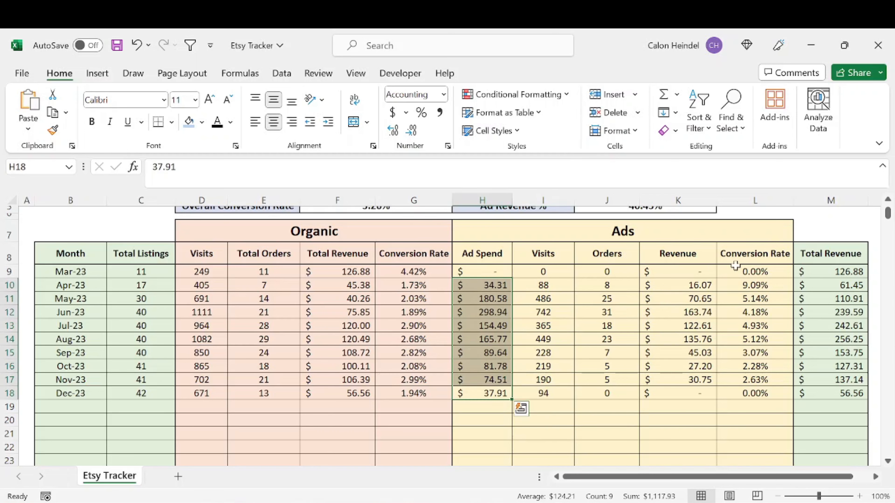
{"action": "left_click", "coordinate": [699, 433]}
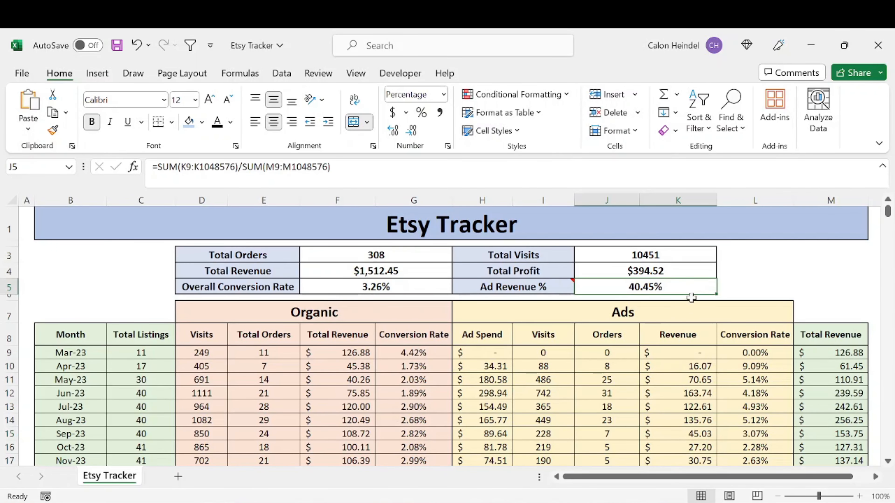
{"action": "mouse_move", "coordinate": [662, 300]}
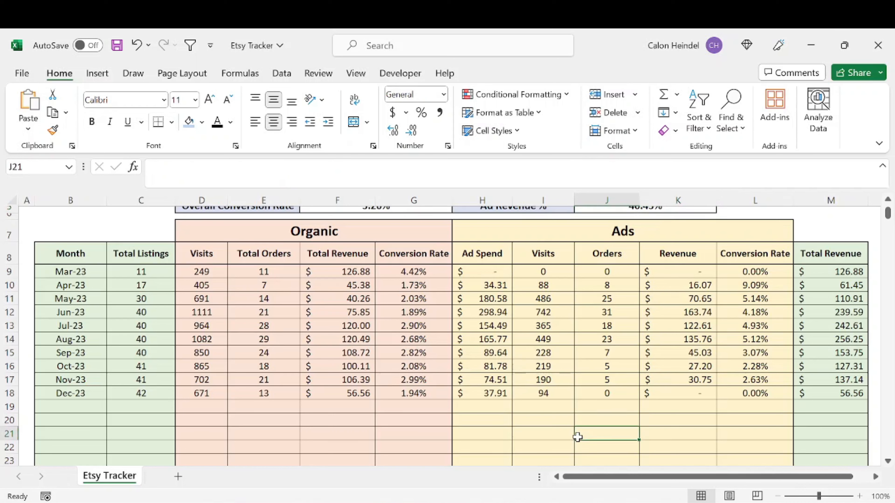
{"action": "mouse_move", "coordinate": [343, 394]}
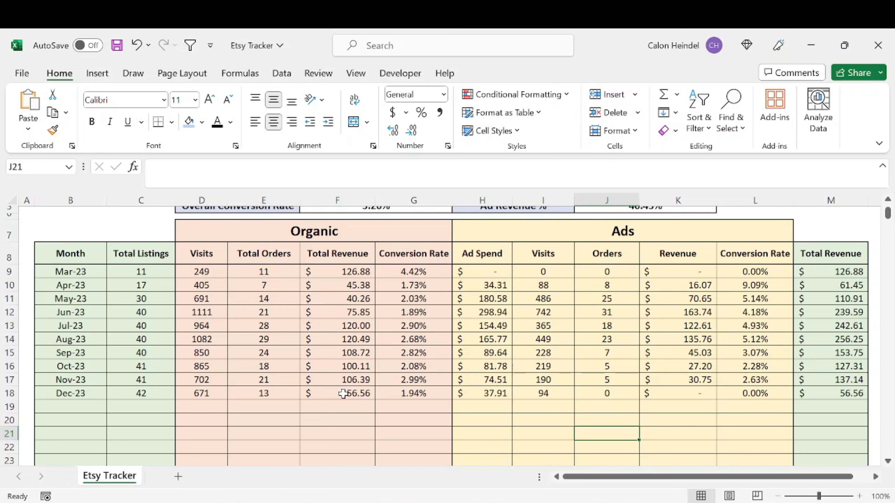
{"action": "mouse_move", "coordinate": [187, 312]}
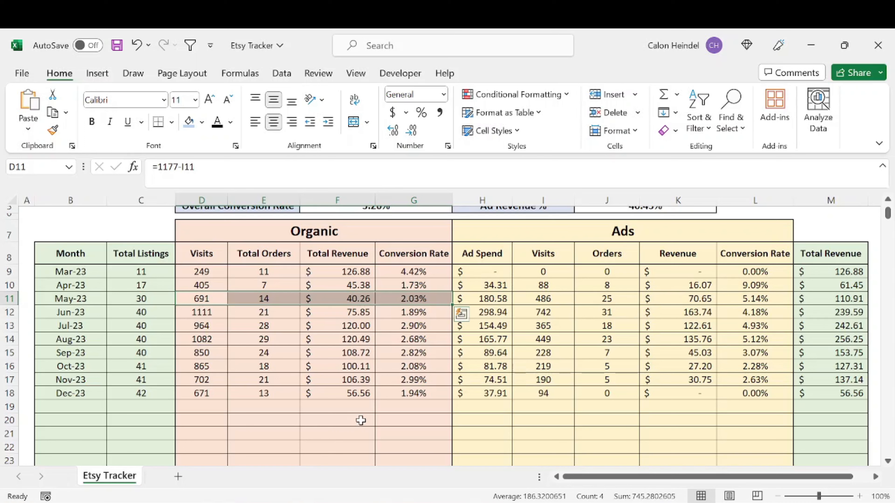
{"action": "left_click", "coordinate": [201, 406]}
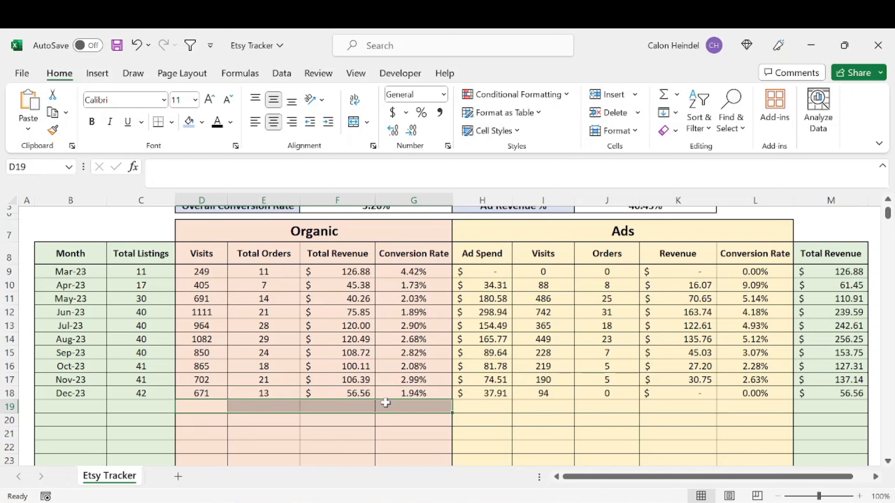
{"action": "mouse_move", "coordinate": [393, 406]}
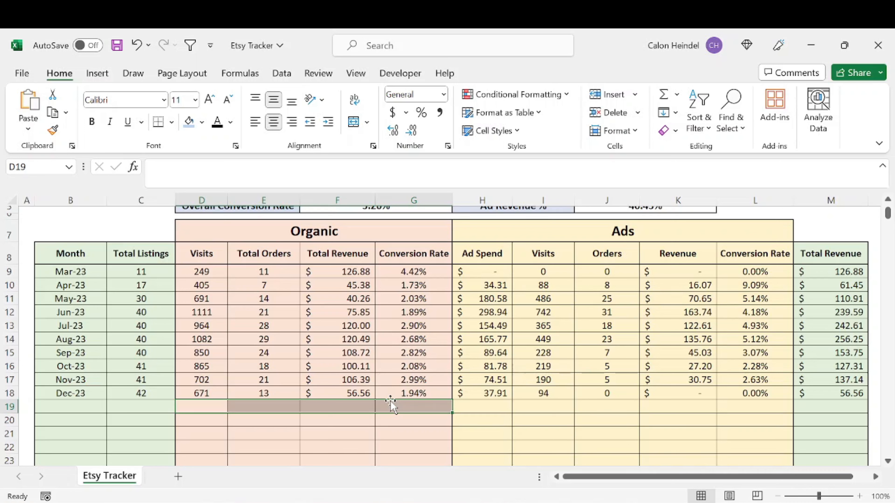
{"action": "left_click", "coordinate": [141, 407]}
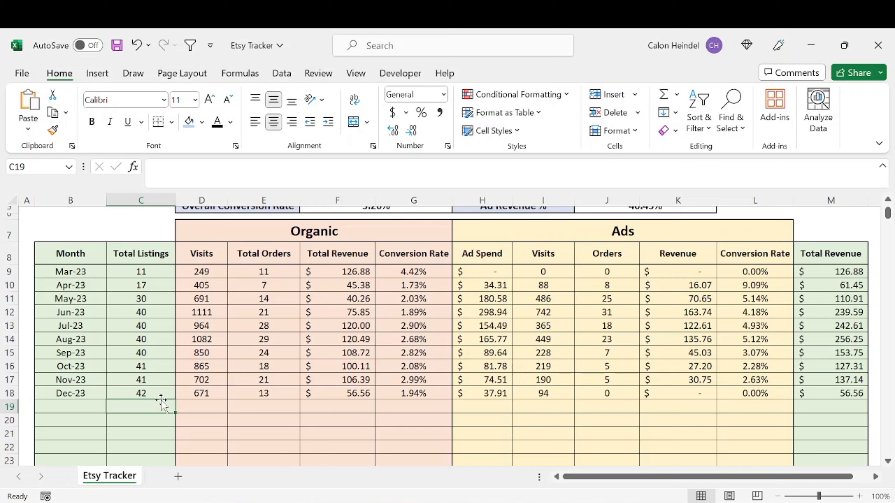
{"action": "mouse_move", "coordinate": [493, 399]}
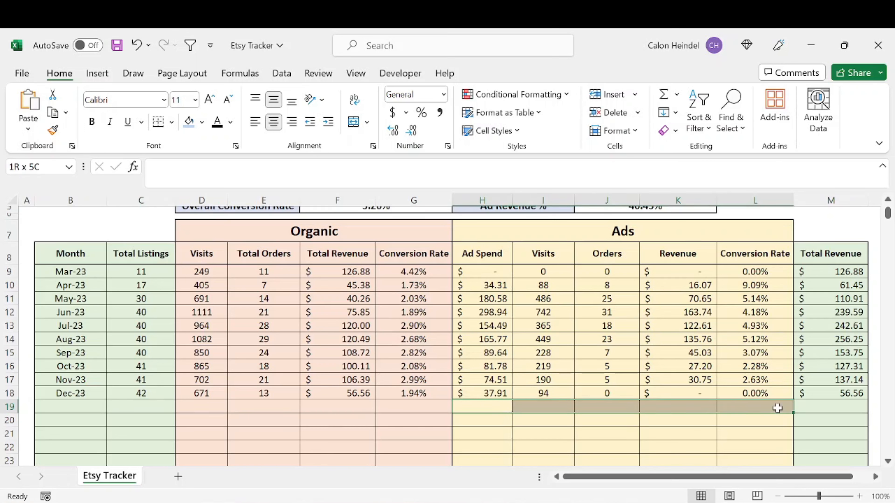
{"action": "left_click", "coordinate": [543, 407]}
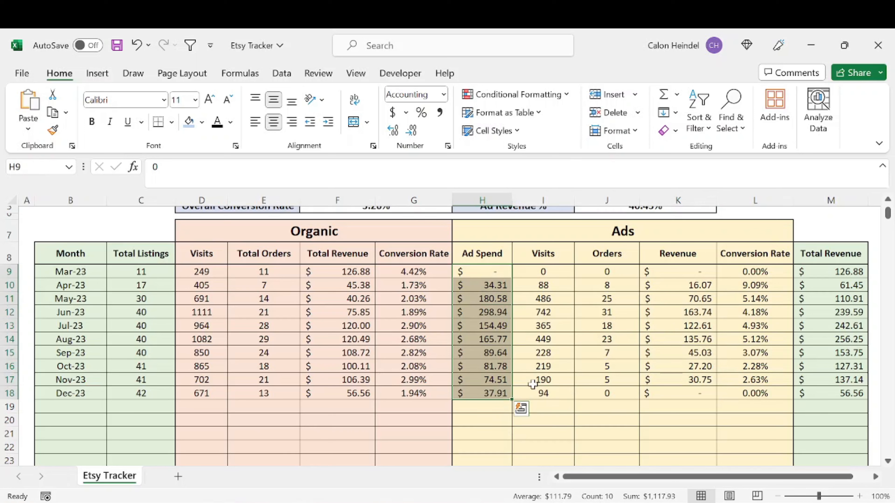
{"action": "mouse_move", "coordinate": [621, 354]}
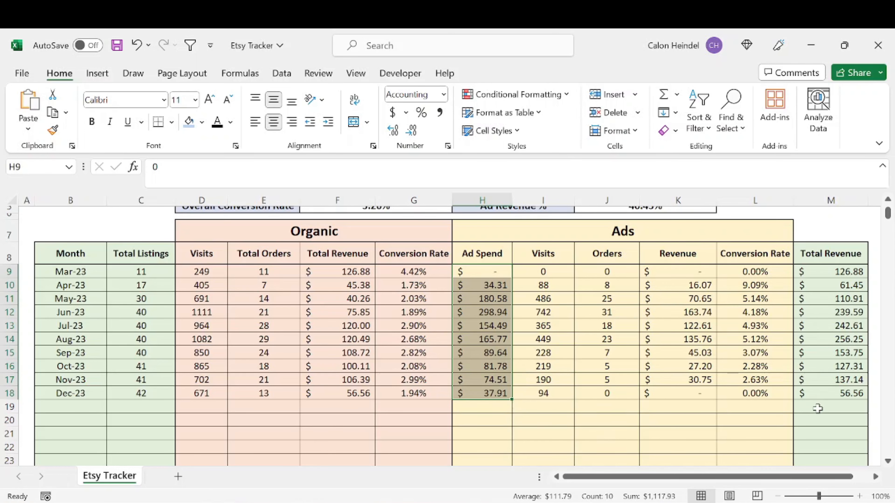
Check the row-19 Total Revenue formula and bring the summary of orders, revenue, profit and ad revenue % into view.
{"action": "left_click", "coordinate": [831, 406]}
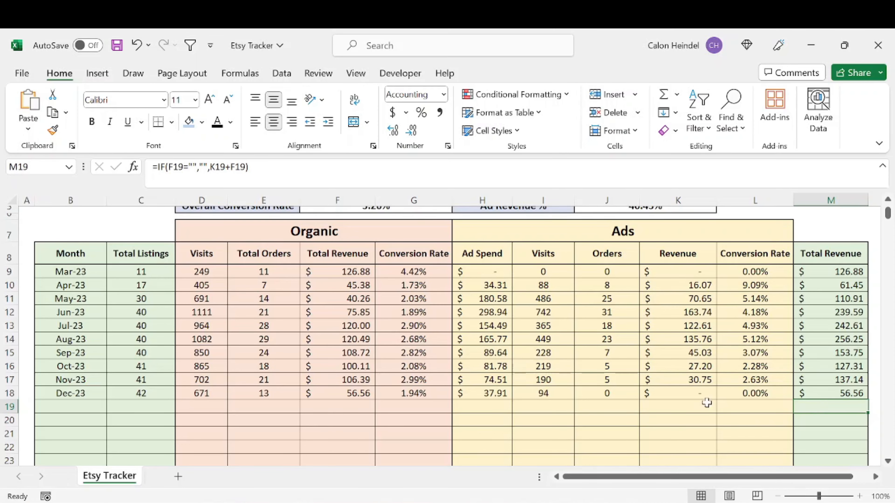
{"action": "scroll", "scroll_direction": "up", "scroll_amount": 3}
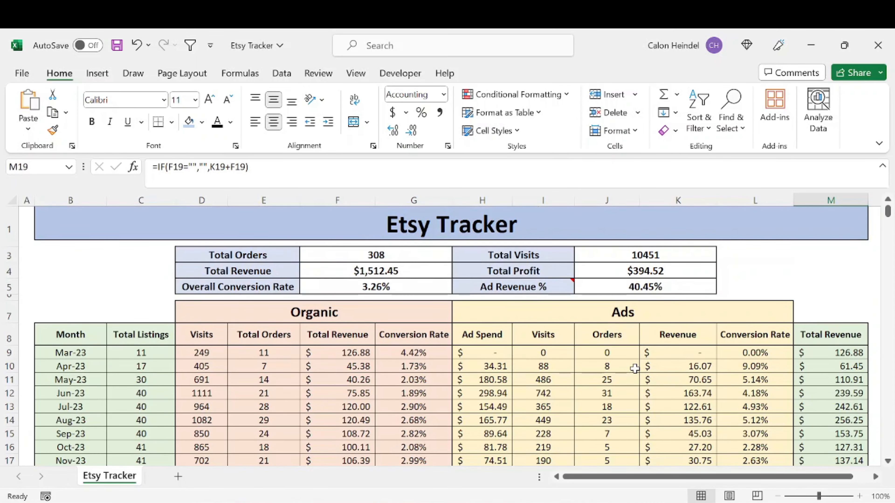
{"action": "scroll", "scroll_direction": "down", "scroll_amount": 3}
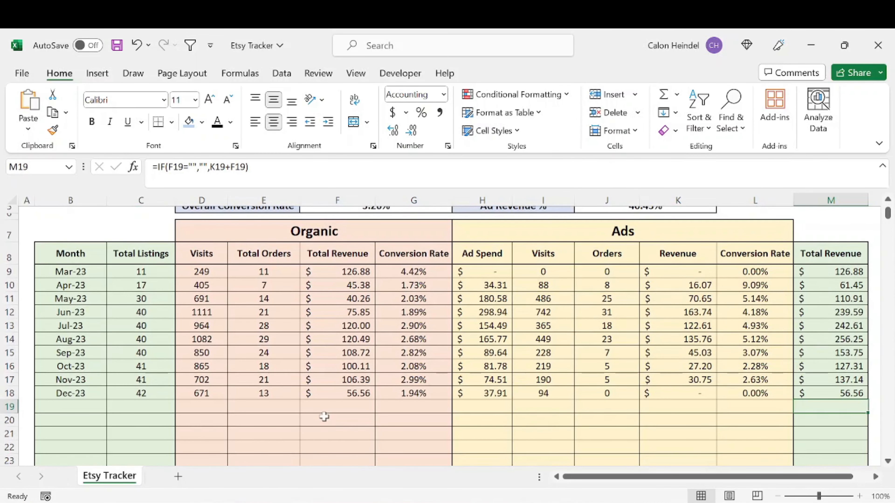
{"action": "left_click", "coordinate": [71, 271]}
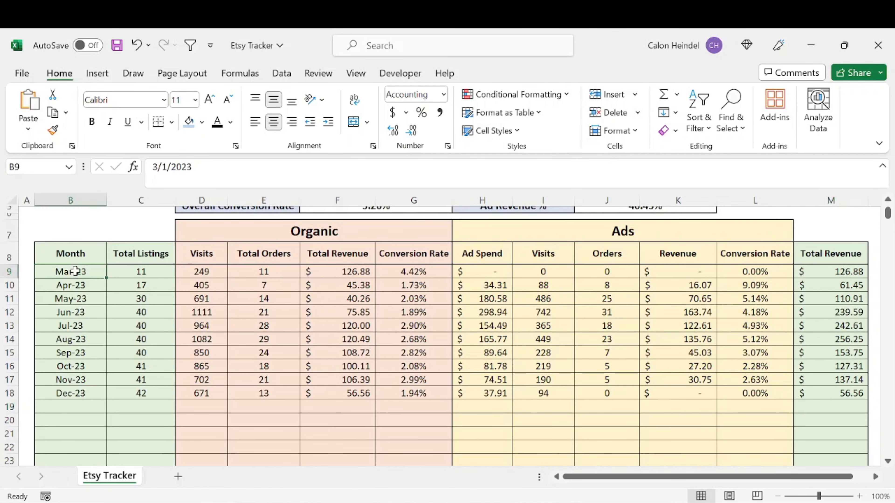
{"action": "scroll", "scroll_direction": "up", "scroll_amount": 3}
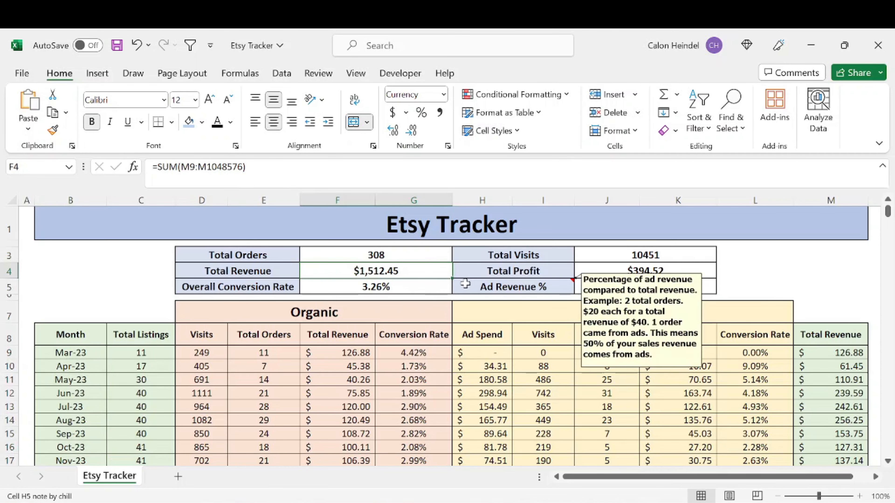
{"action": "scroll", "scroll_direction": "down", "scroll_amount": 3}
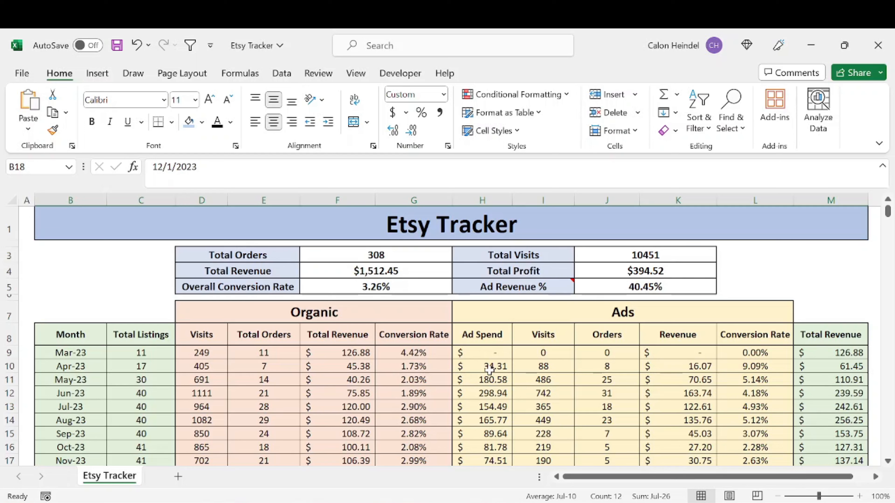
{"action": "mouse_move", "coordinate": [482, 359]}
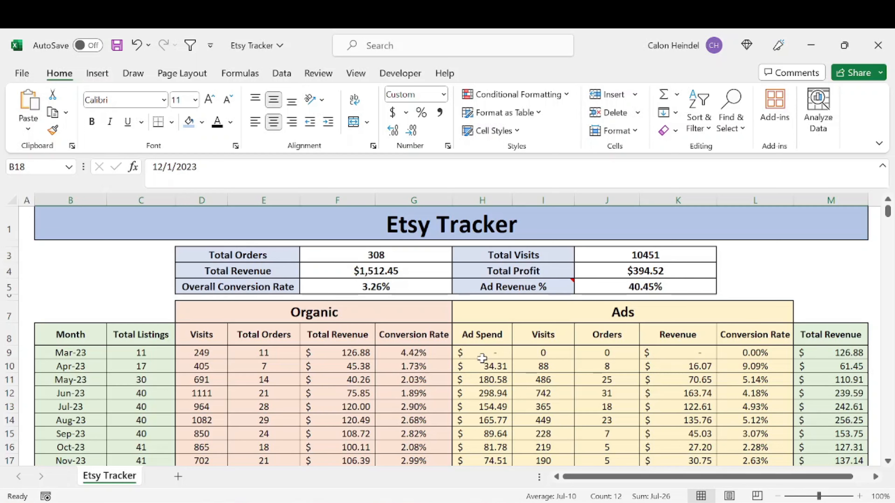